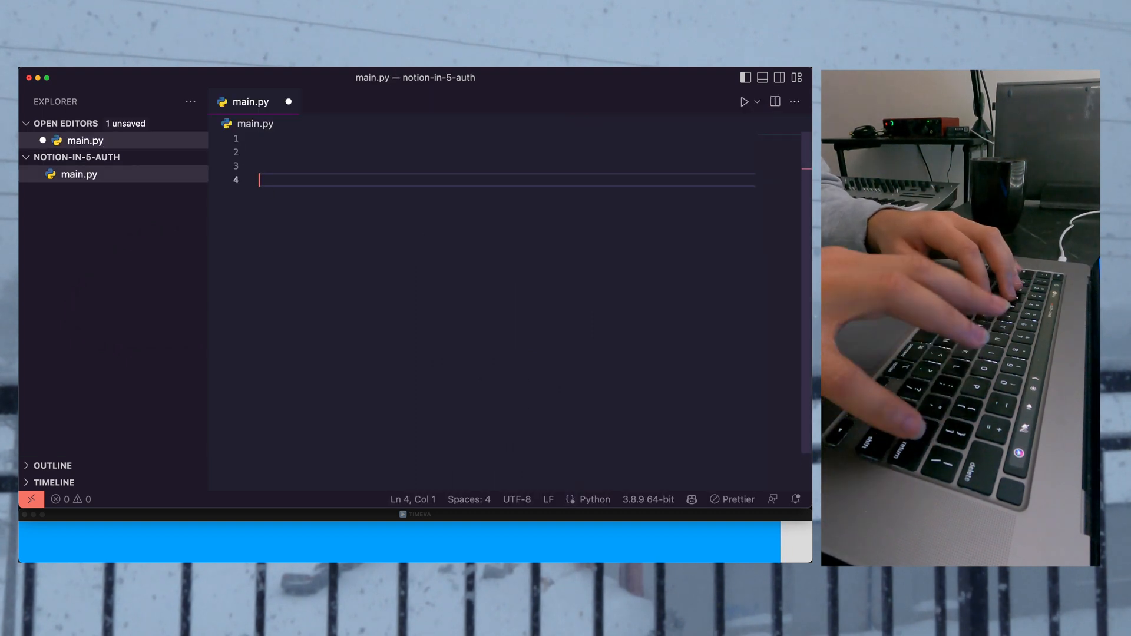
Step: Declare empty string variables notion_token and notion_page_id in main.py
text(notion_token = ')
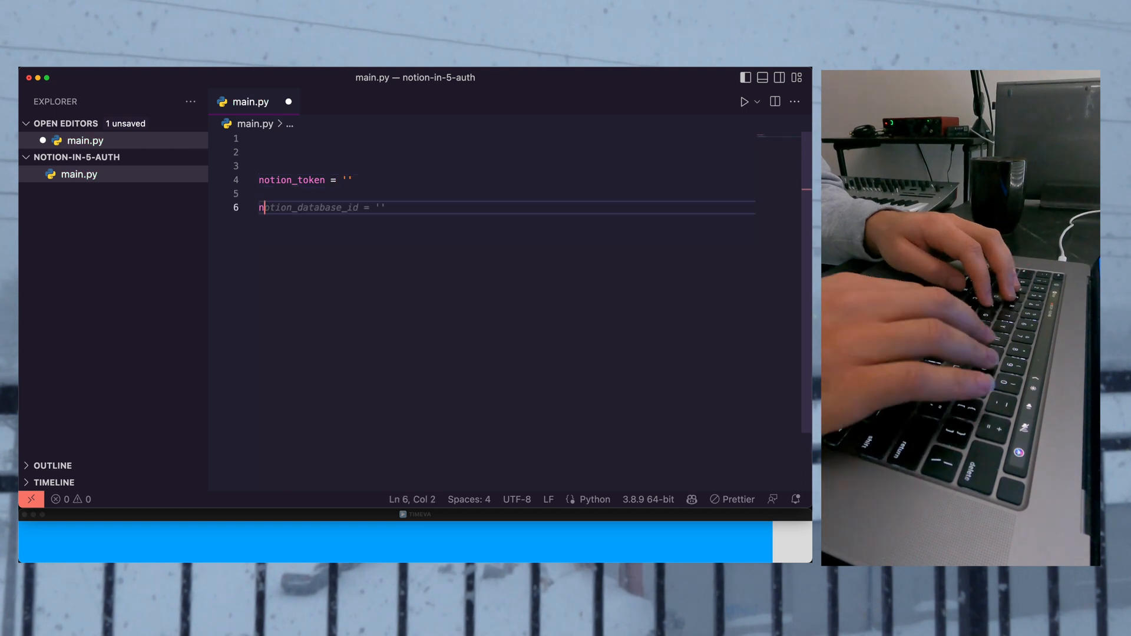
text(notion_pag)
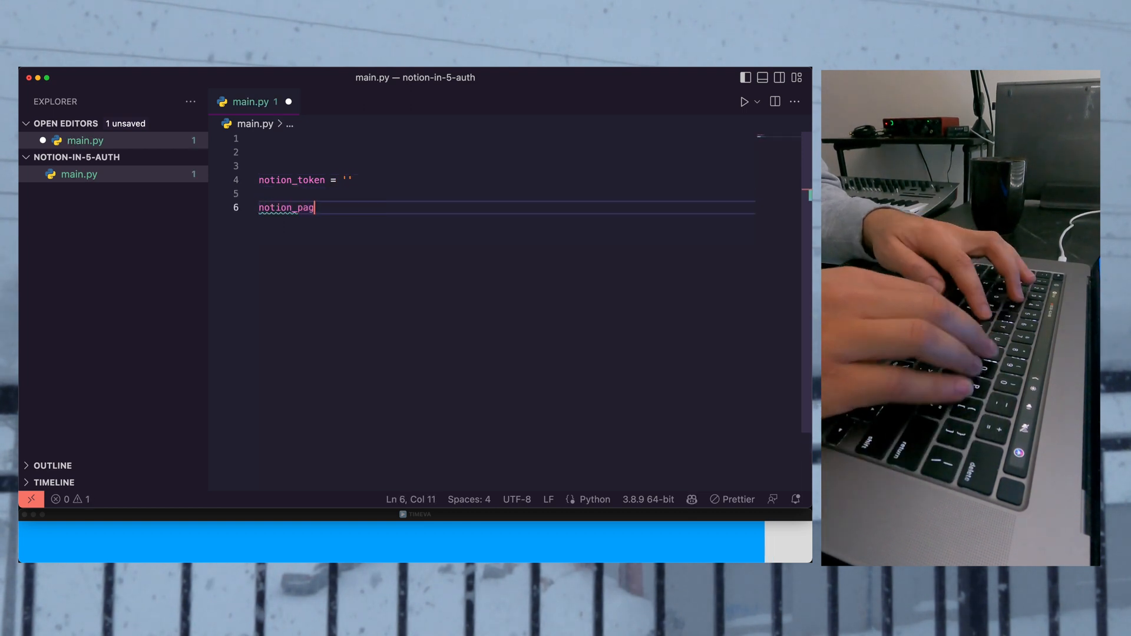
text(e_id = '')
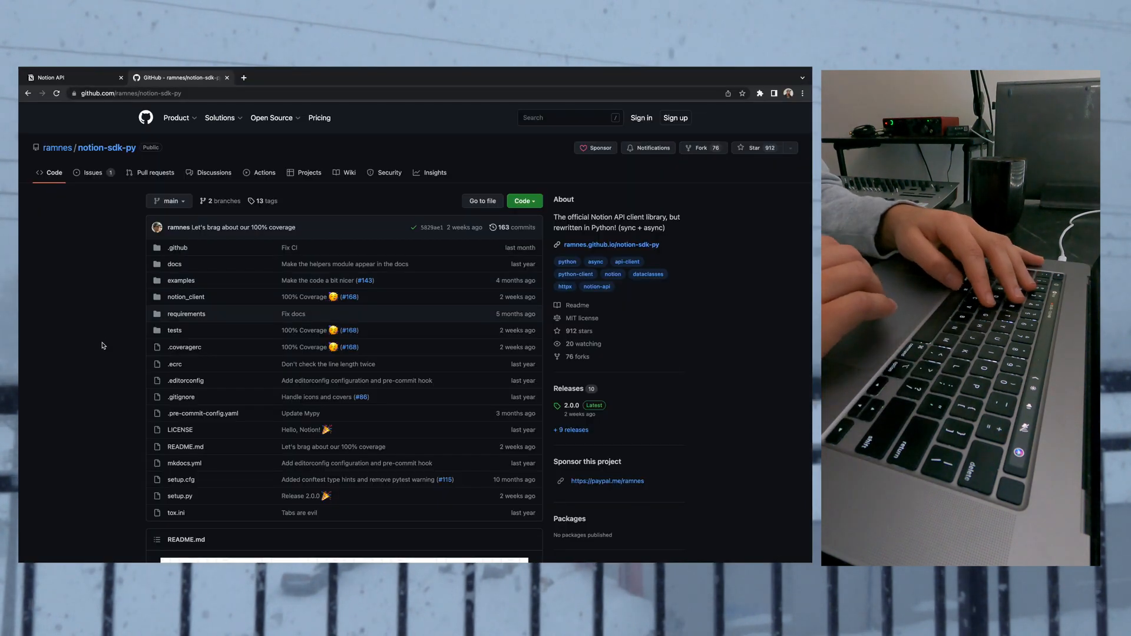
mouse_move(345, 264)
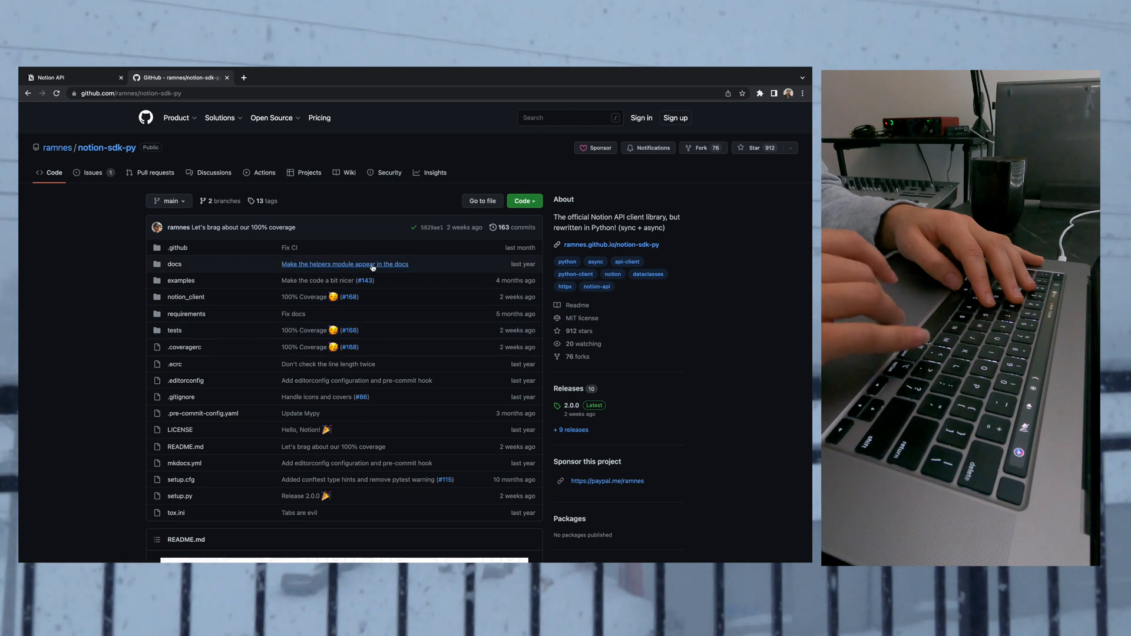
Step: Scroll the notion-sdk-py README to its Installation and Usage sections
scroll(down, 3)
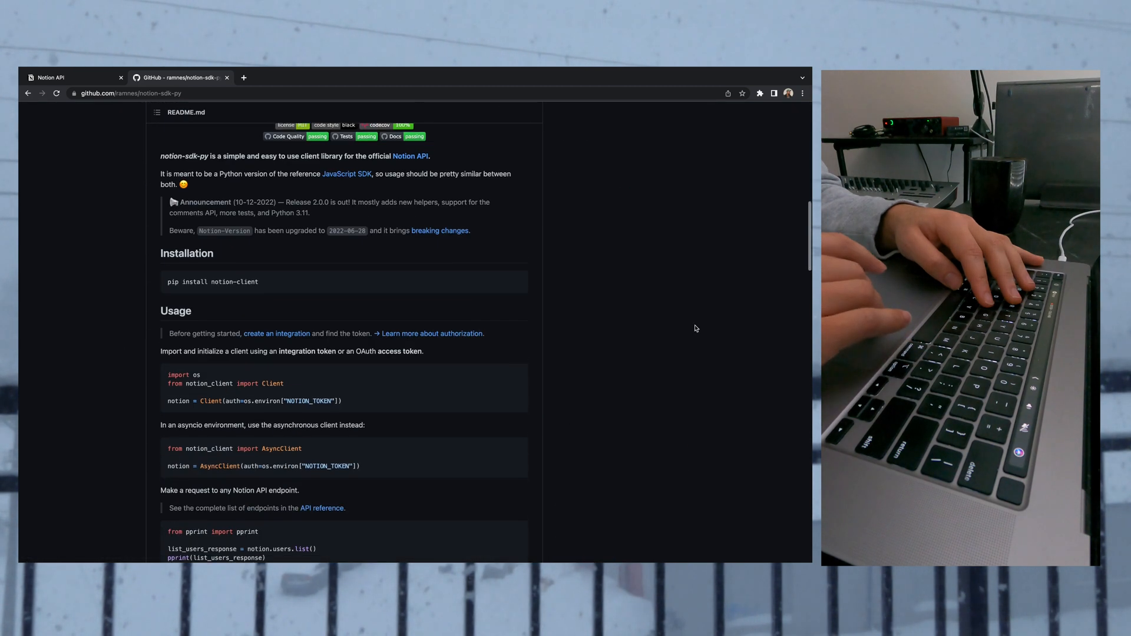
scroll(up, 3)
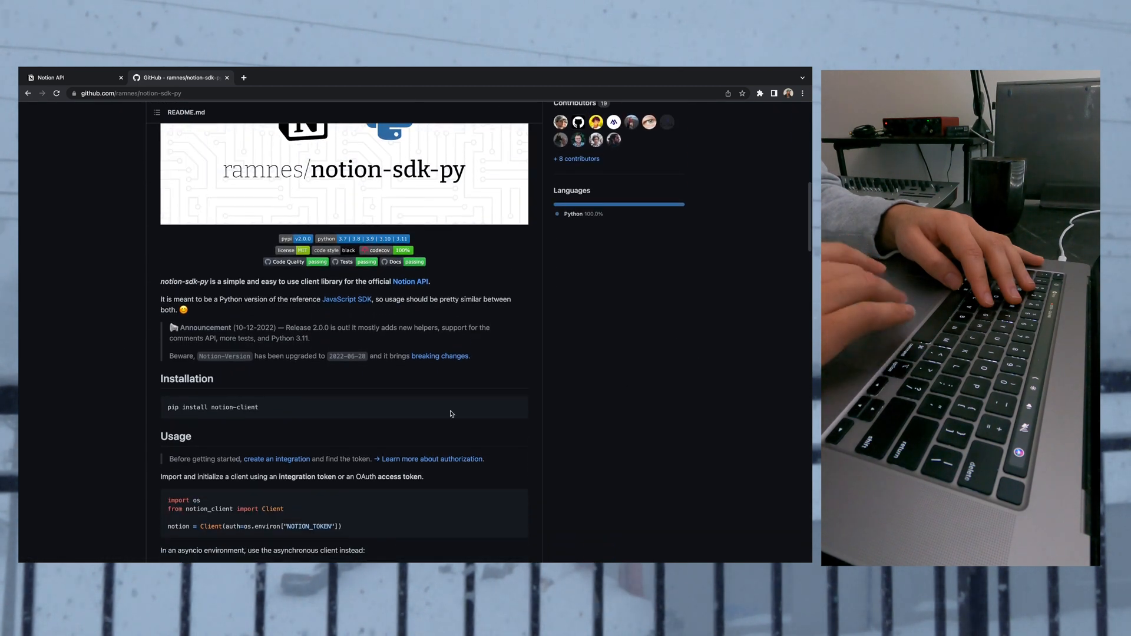
double_click(212, 407)
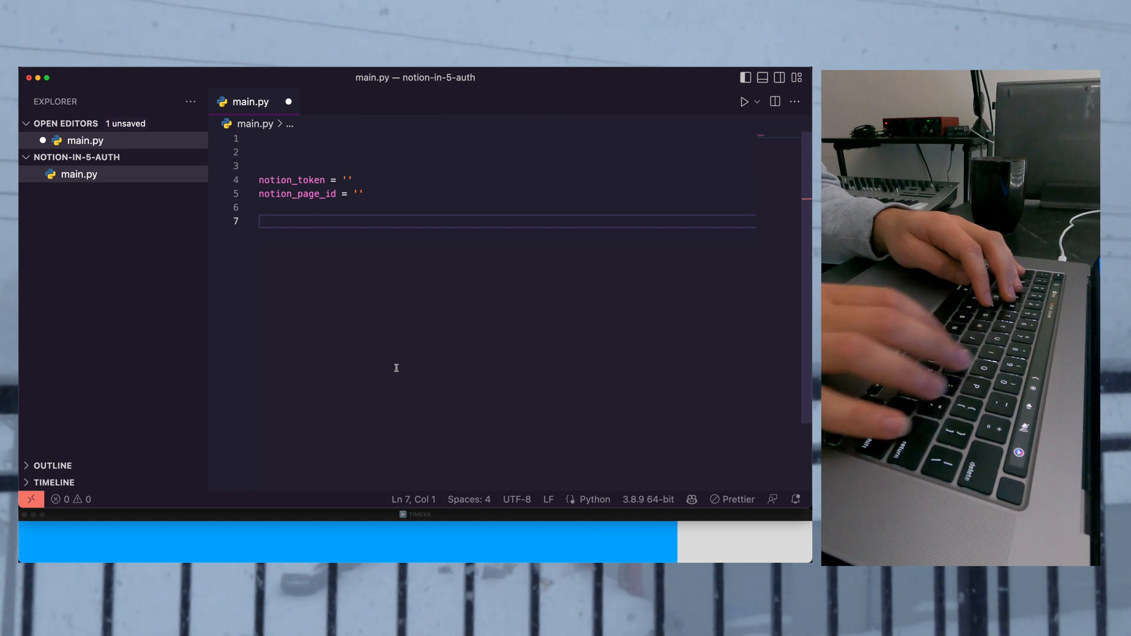
Step: Import Client from notion_client, build client = Client(auth=notion_token) in main(), and call main()
text(from notion_client import Client)
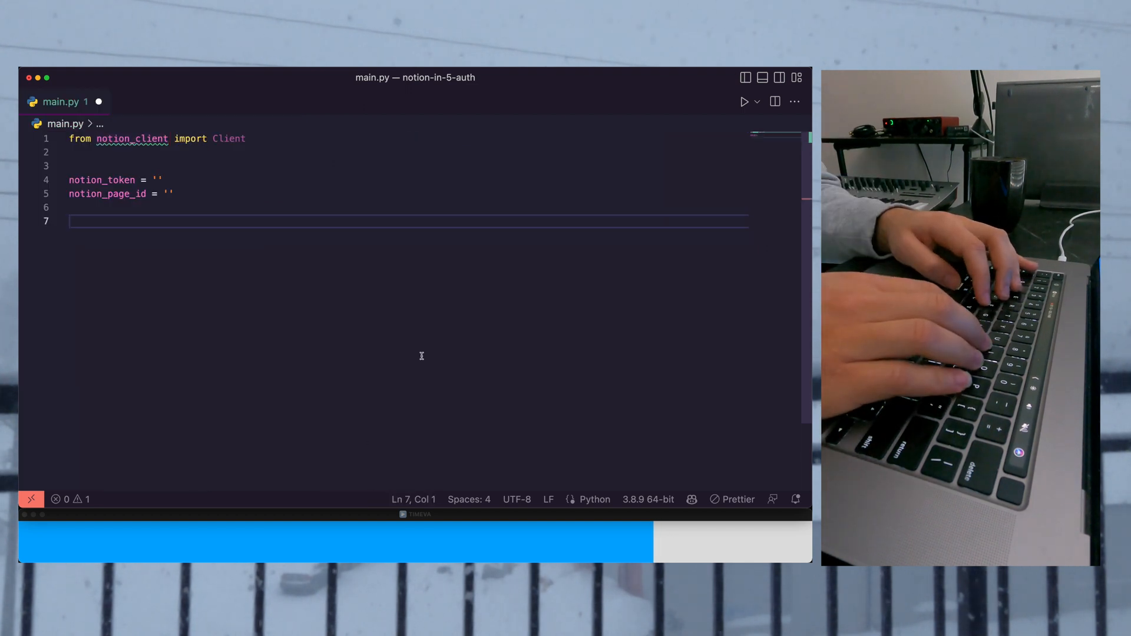
text(def main():)
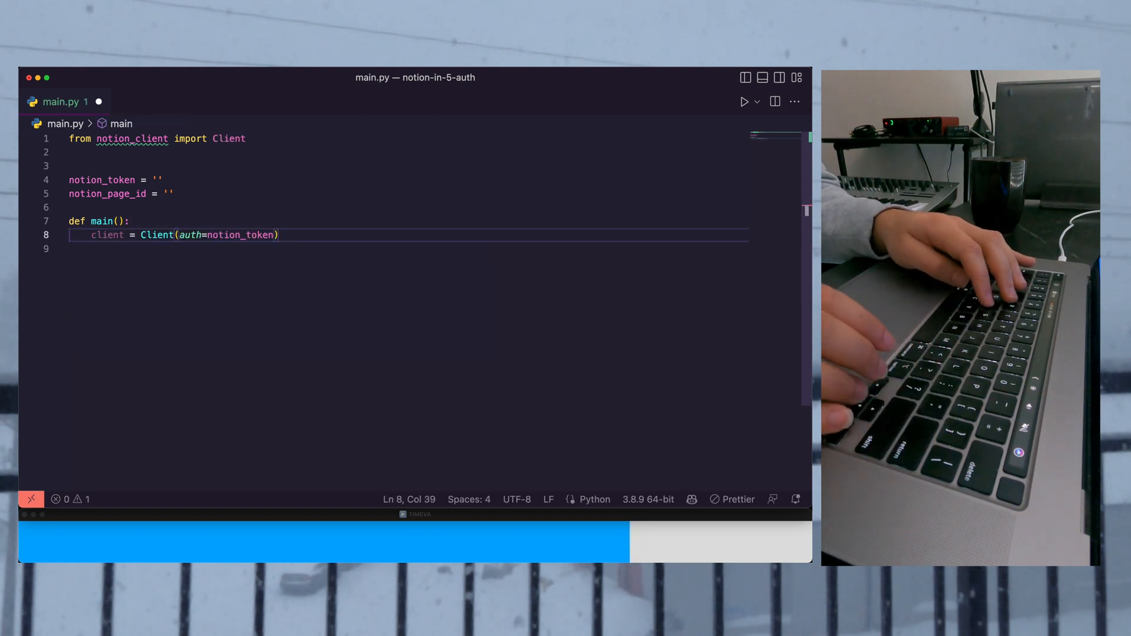
key(enter)
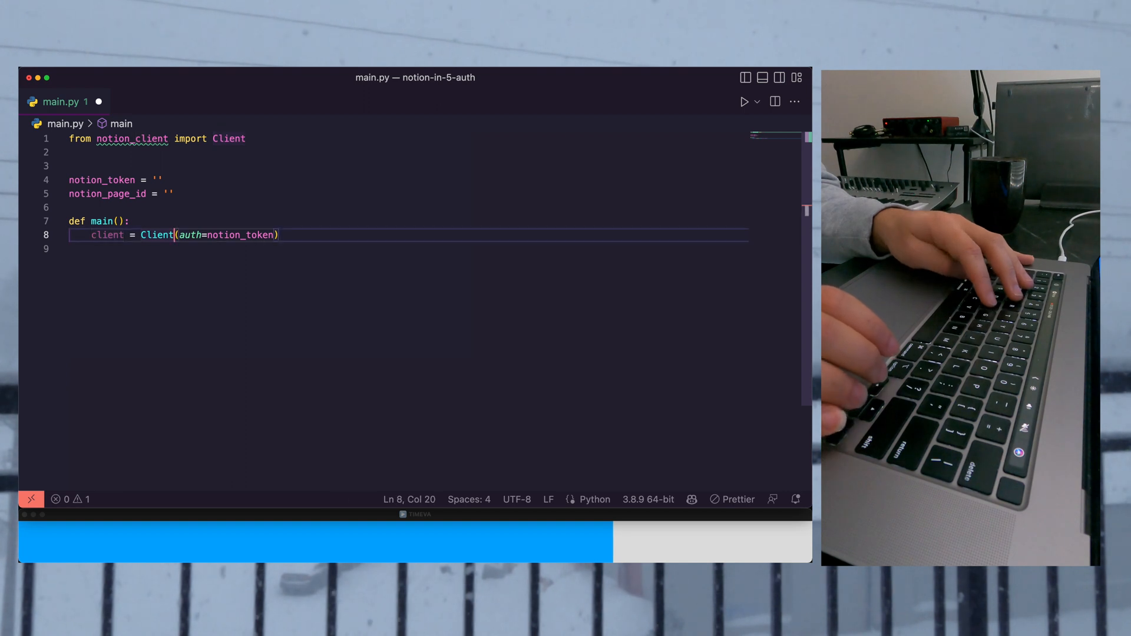
double_click(237, 235)
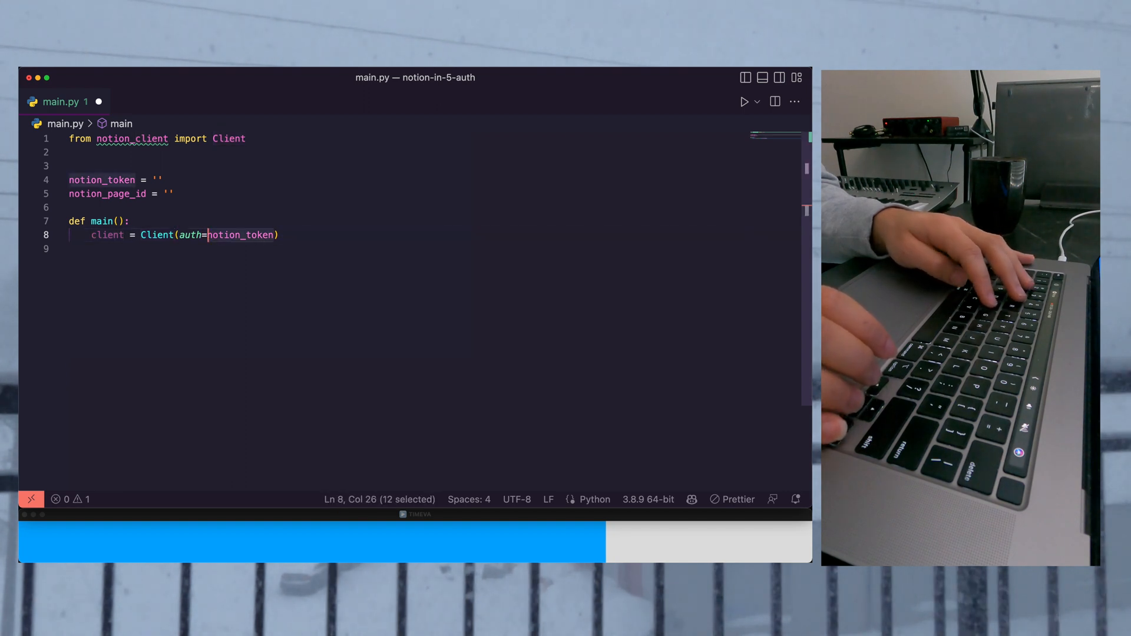
key(Enter)
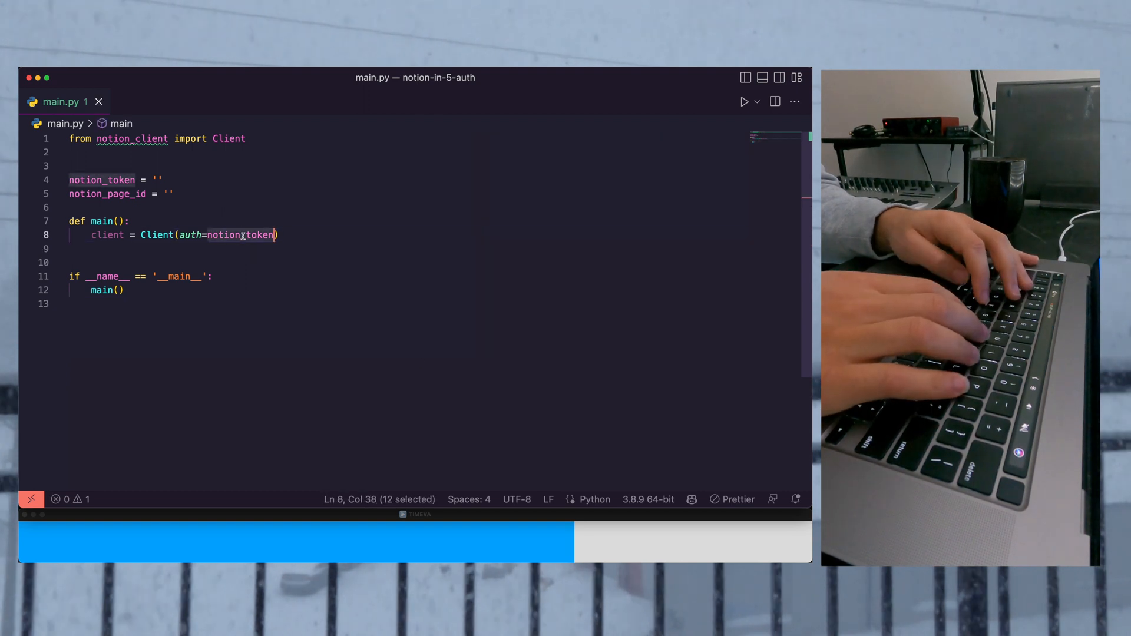
key(cmd+f)
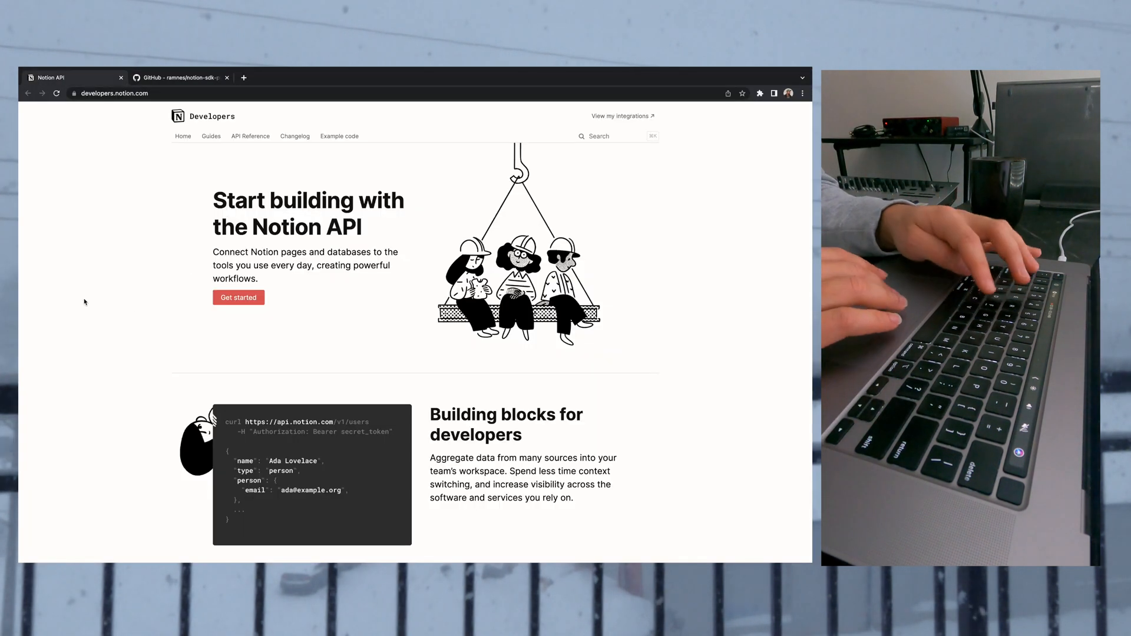
mouse_move(149, 109)
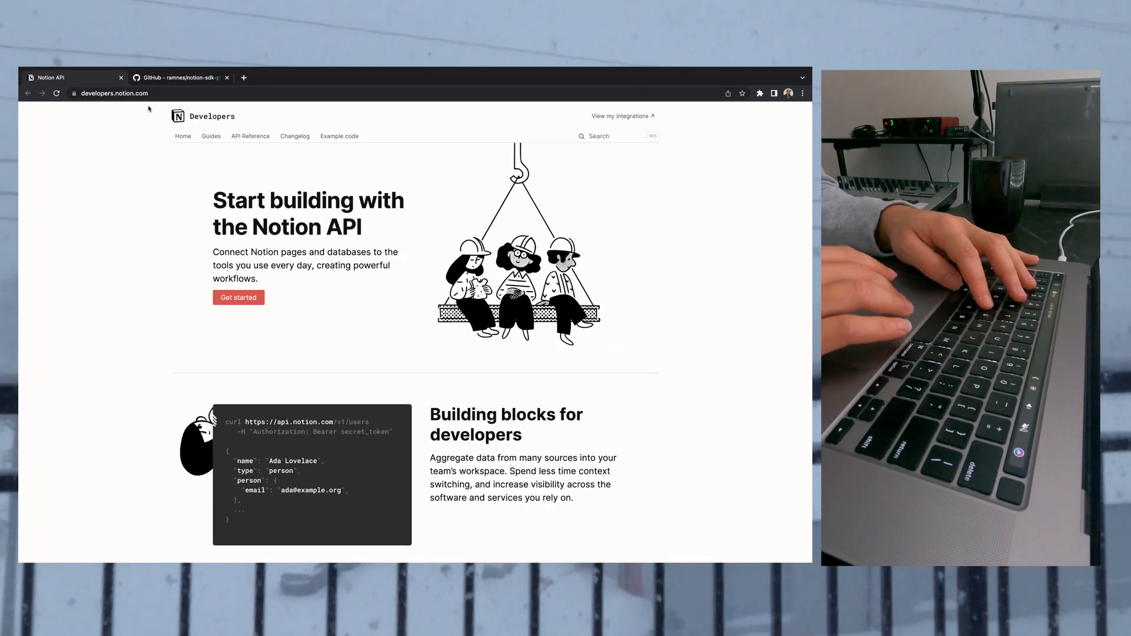
mouse_move(622, 116)
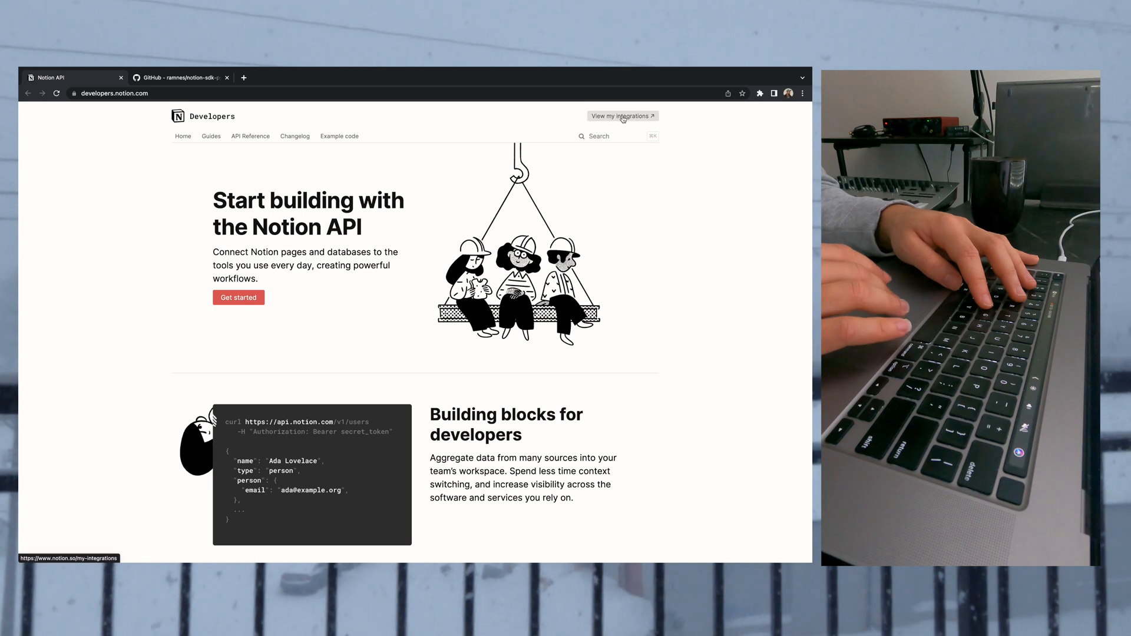
Step: Open the notion-in-5 integration and reveal its Internal Integration Token
click(619, 116)
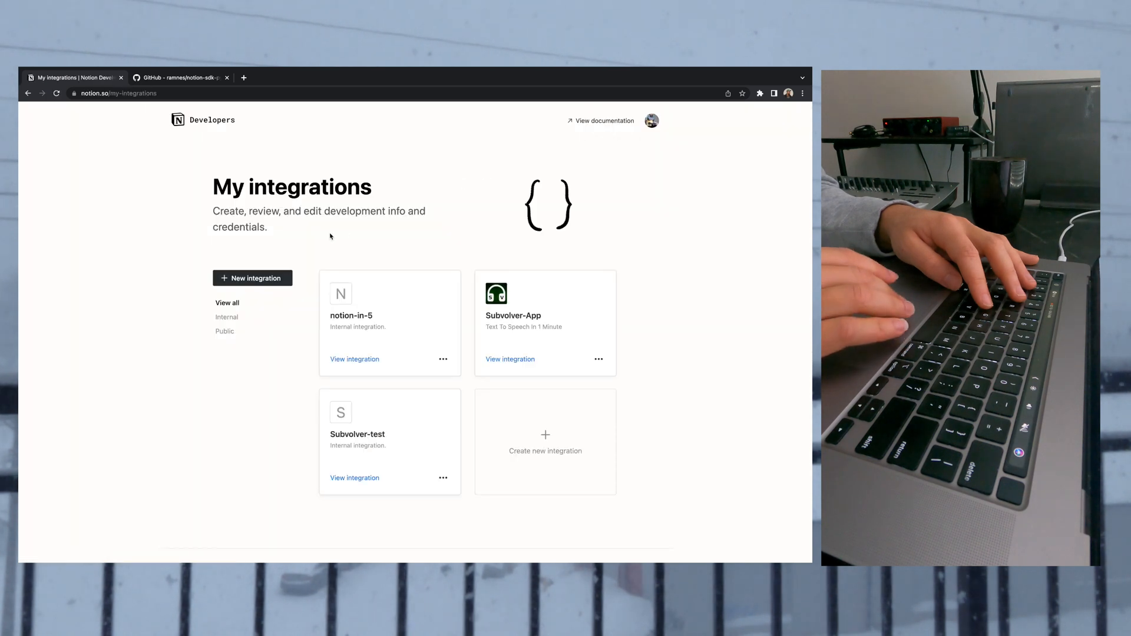
mouse_move(408, 232)
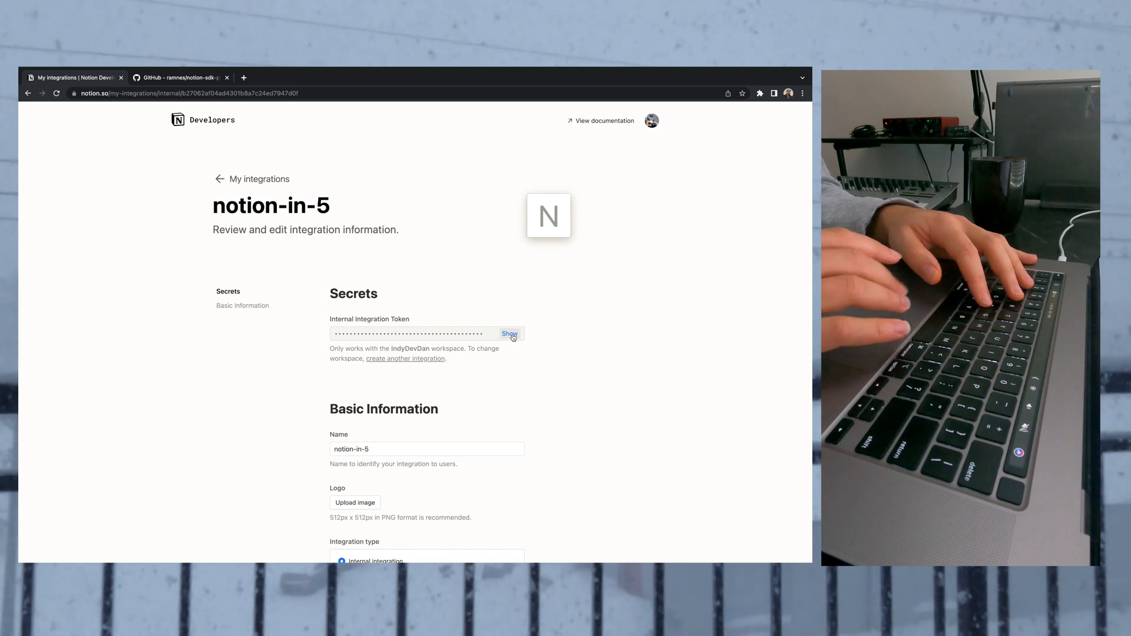
click(508, 334)
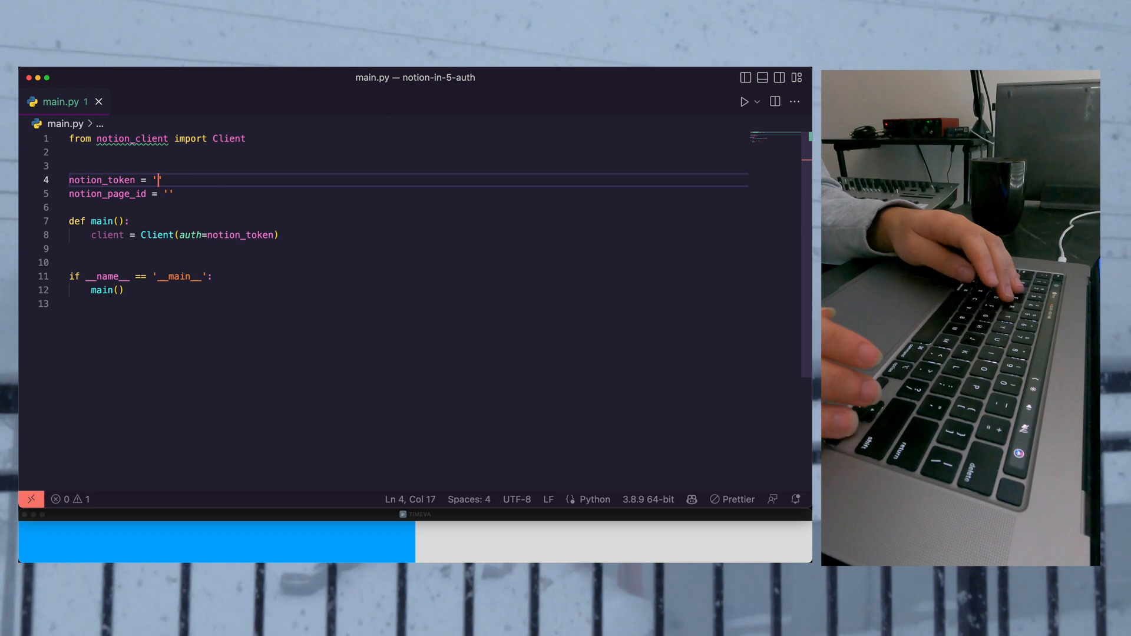
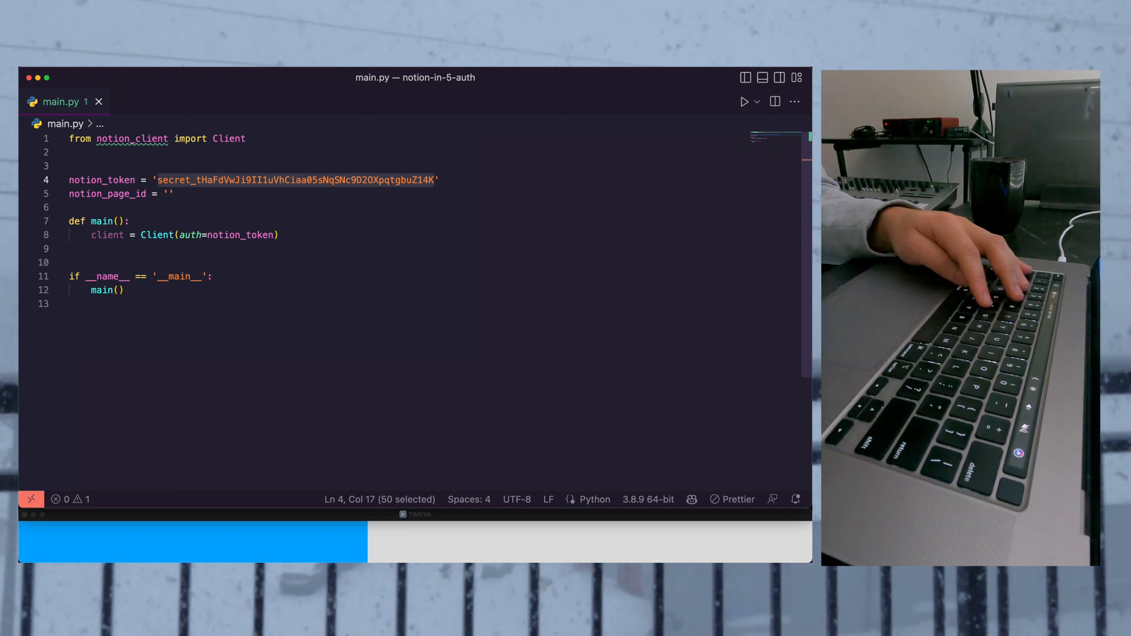
double_click(106, 193)
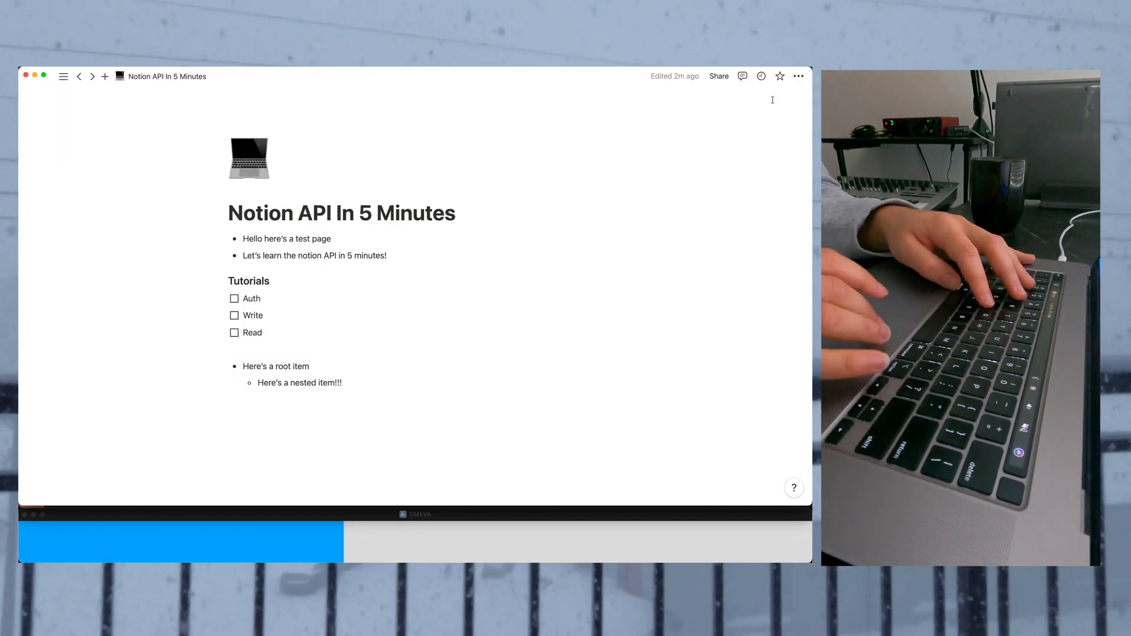
Step: Connect notion-in-5 to the Notion API In 5 Minutes page via Add connections
click(798, 76)
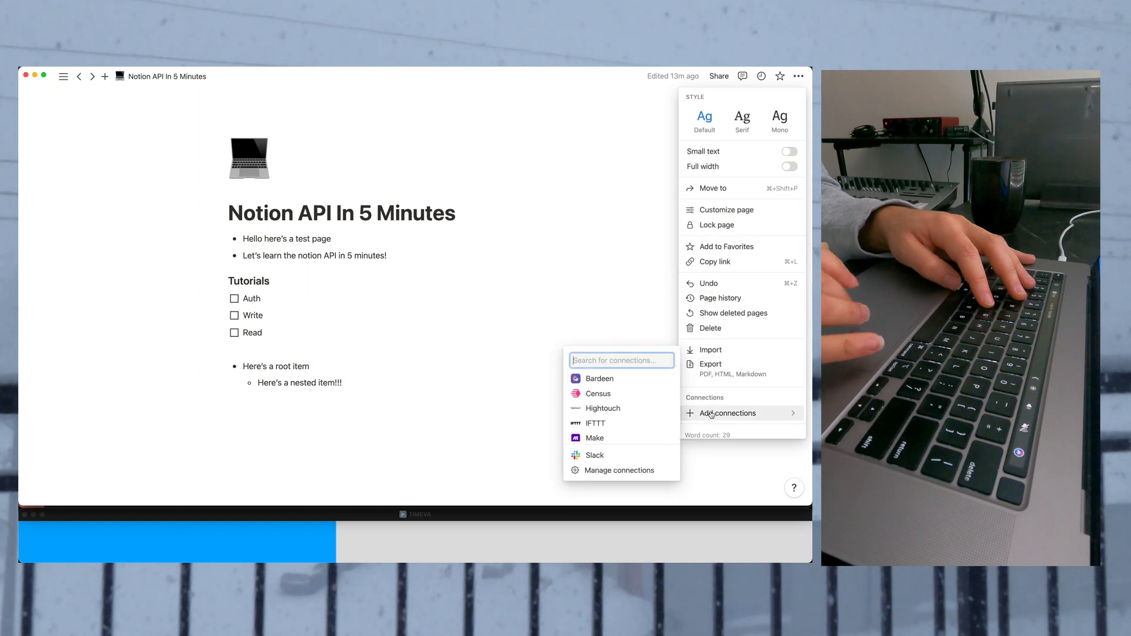
text(notion)
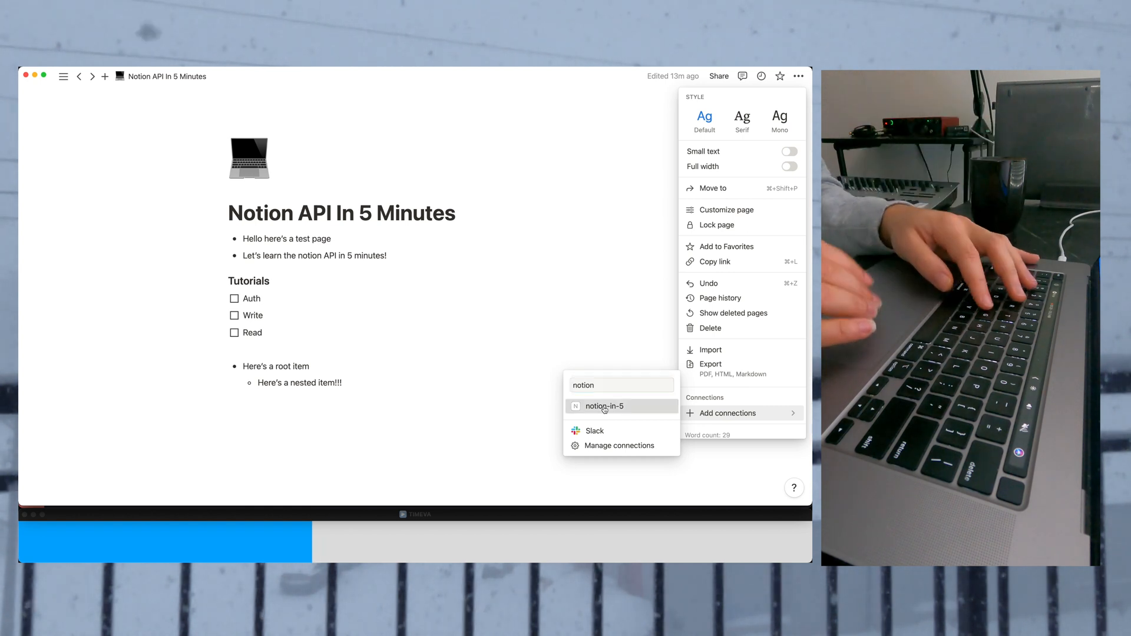
click(605, 406)
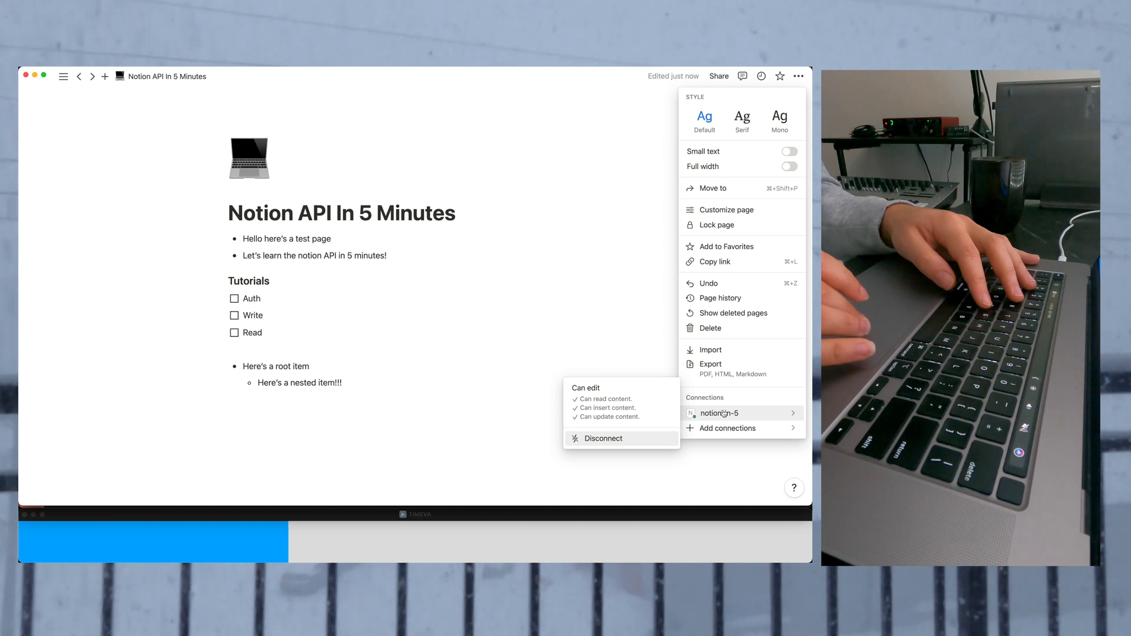
mouse_move(570, 268)
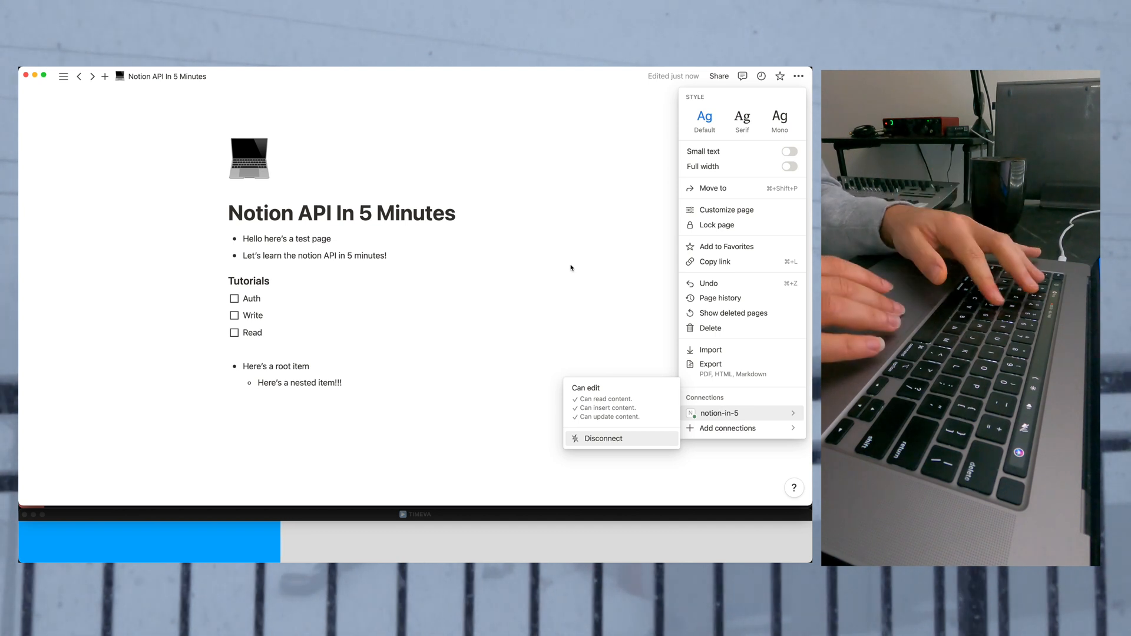
mouse_move(714, 260)
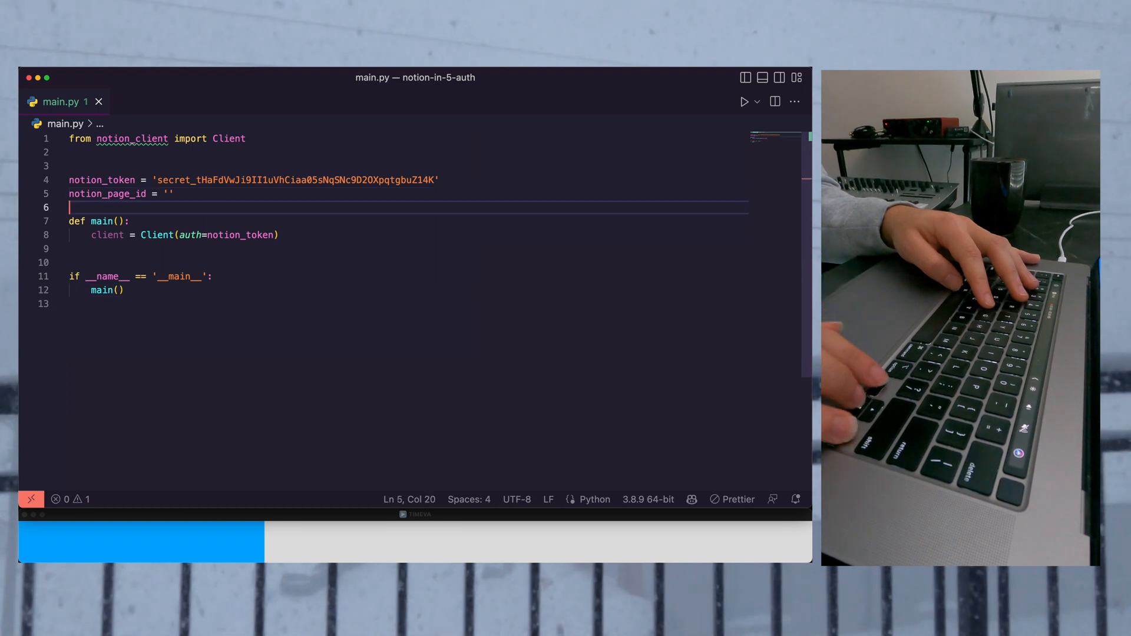
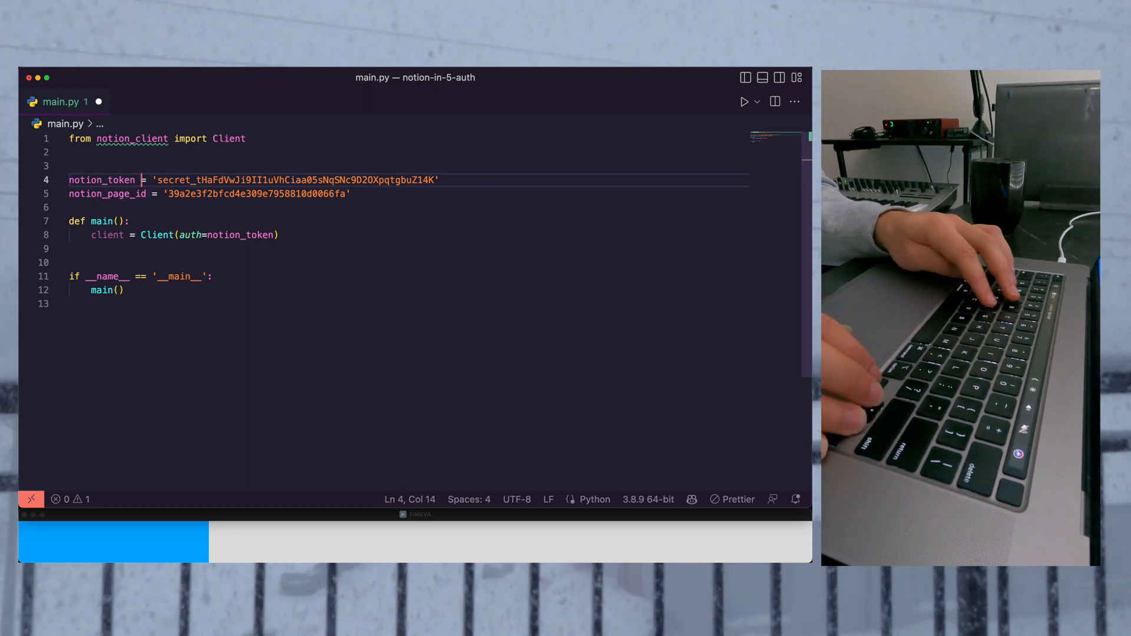
double_click(102, 180)
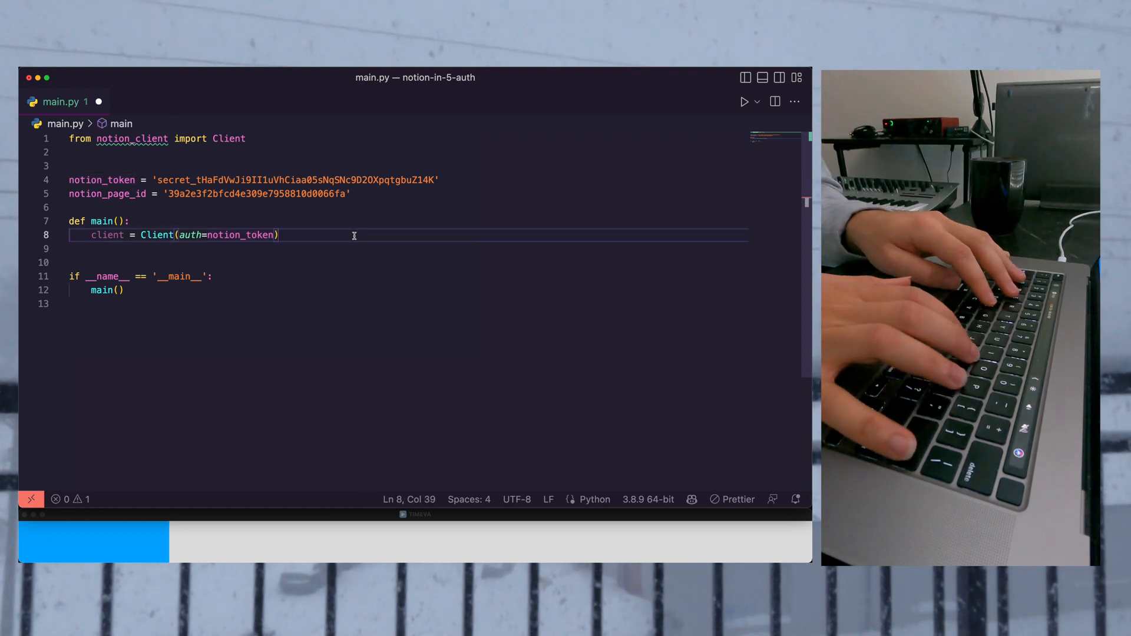
Step: Add page_response = client.pages.retrive(notion_page_id), pprint(page_response), and import pprint
text(client.pages.retrive(notion_page_id)
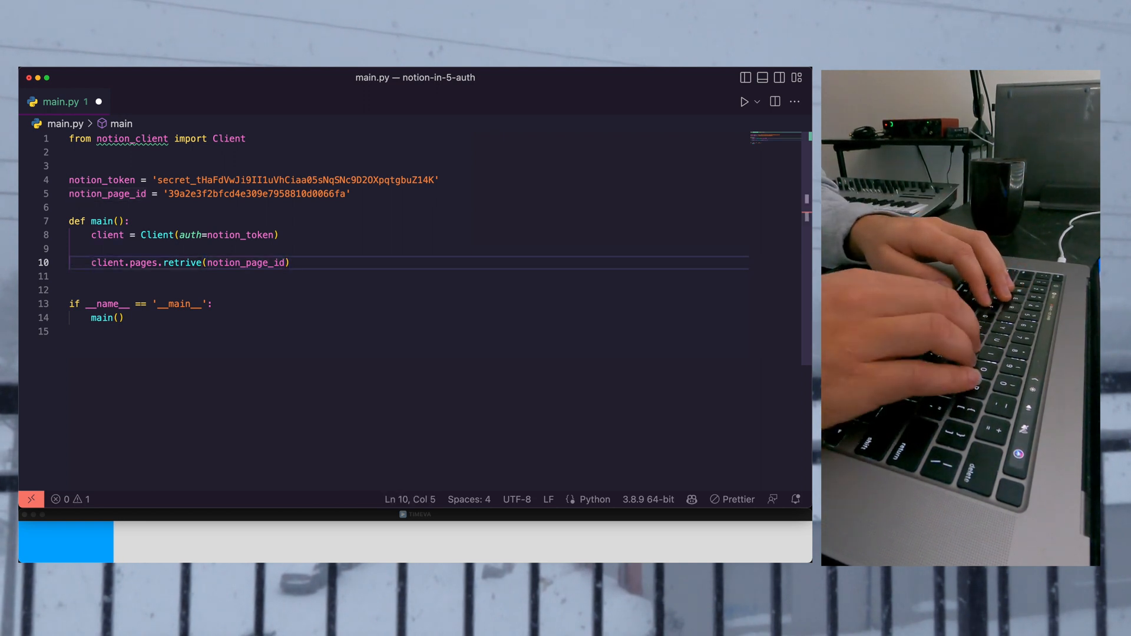
text(page_response =)
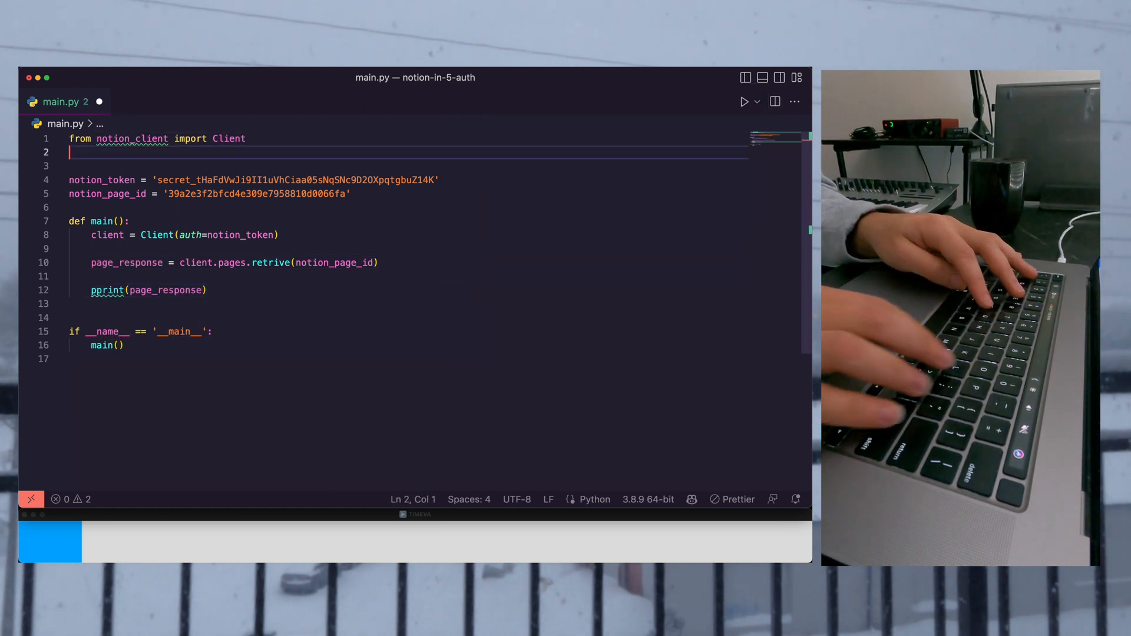
text(from pprint import pprint)
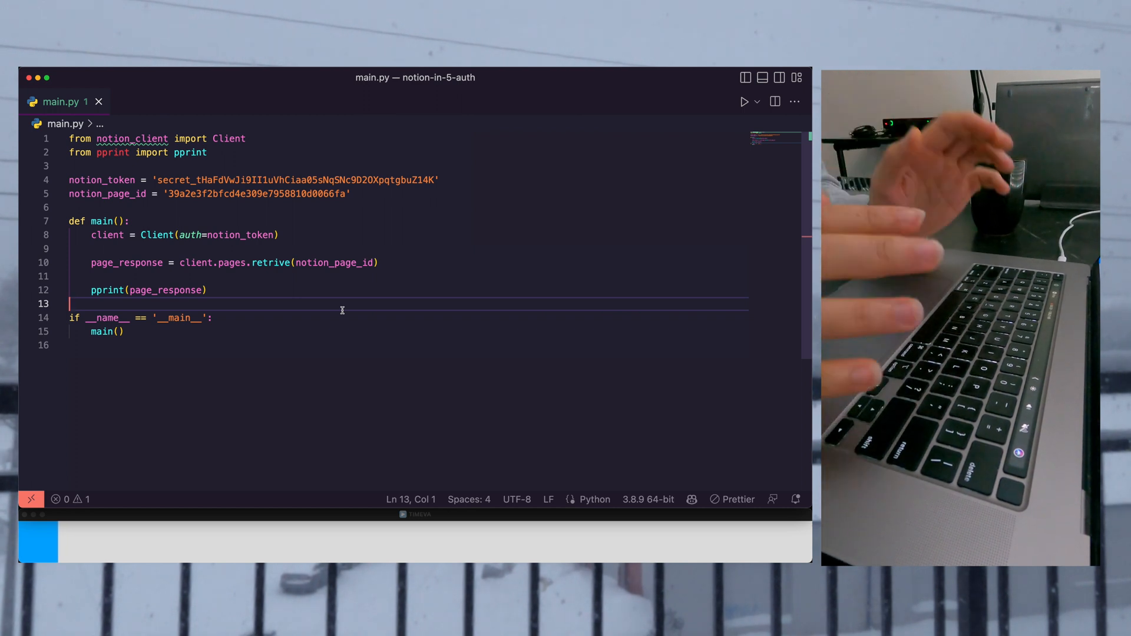
Step: Run python3 main.py in the terminal, fix 'retrive' to 'retrieve', and rerun
key(ctrl+`)
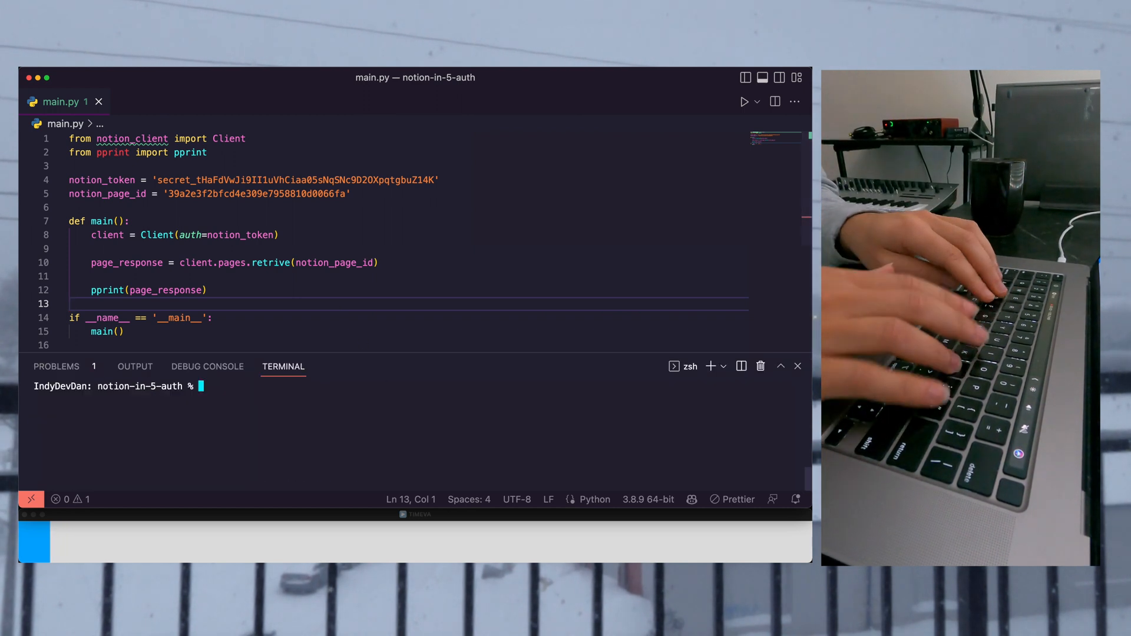
text(python3 main.py)
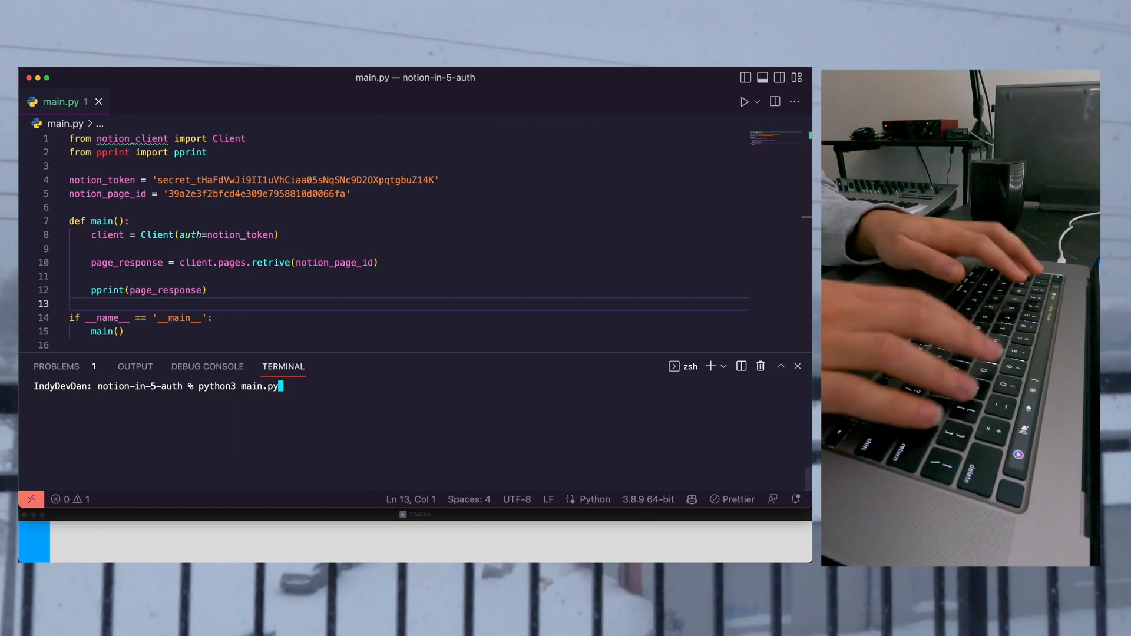
key(Enter)
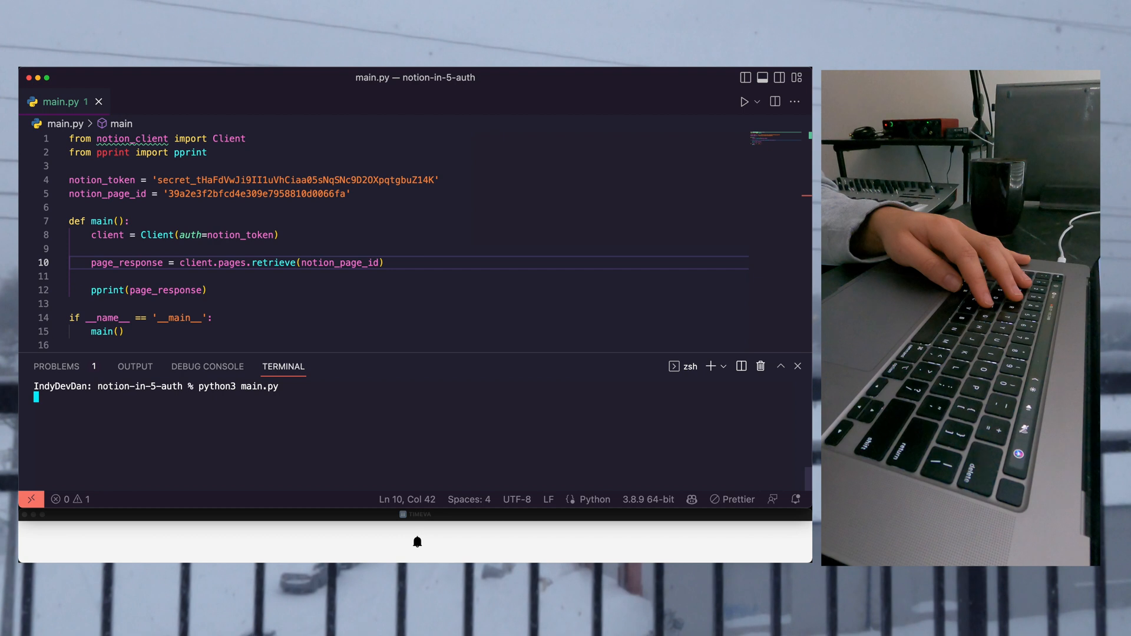
key(Enter)
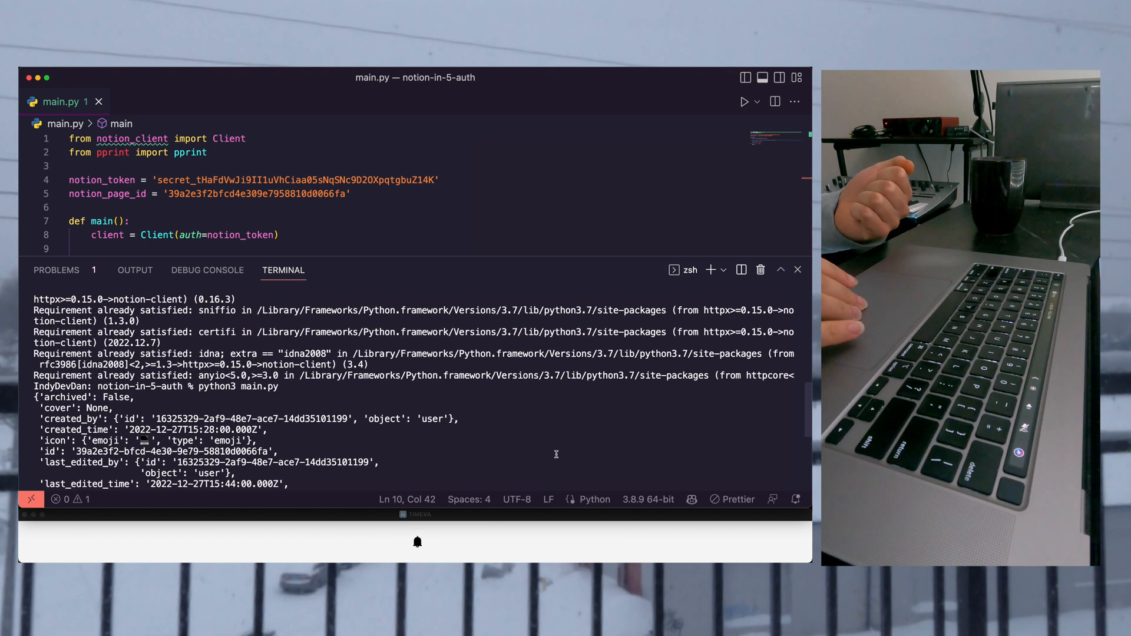
scroll(down, 3)
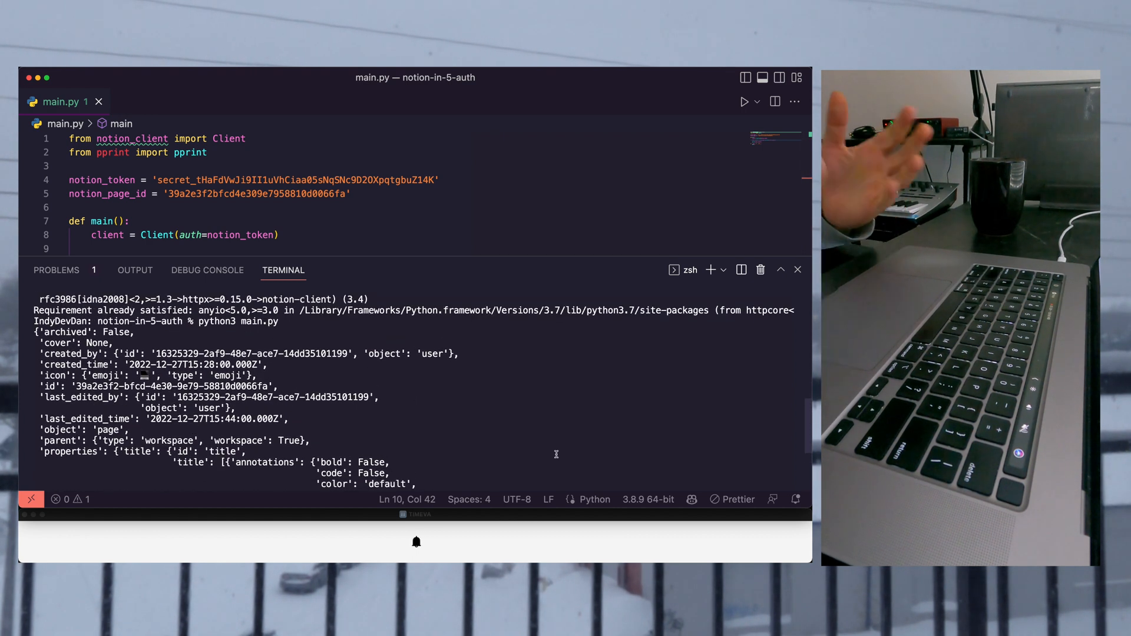